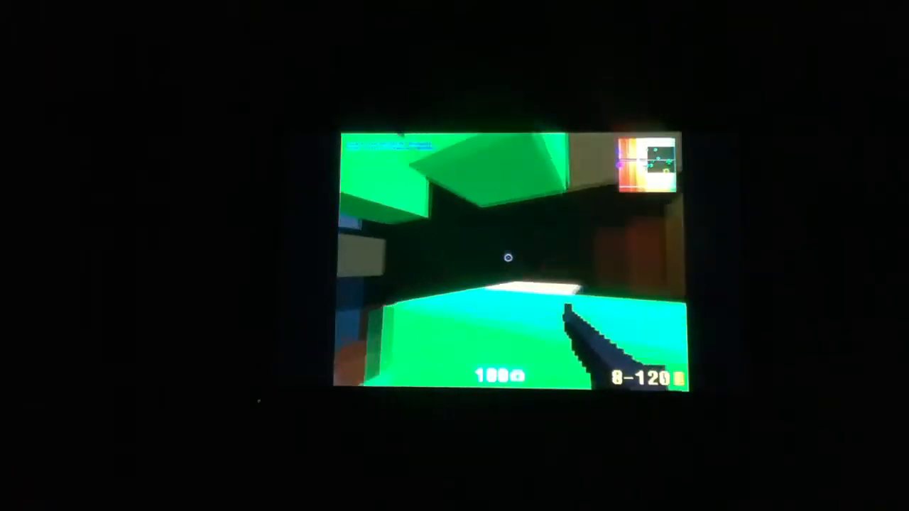
# Fire one round at the brown block figure ahead, leaving 7 rounds loaded.
pyautogui.click(509, 257)
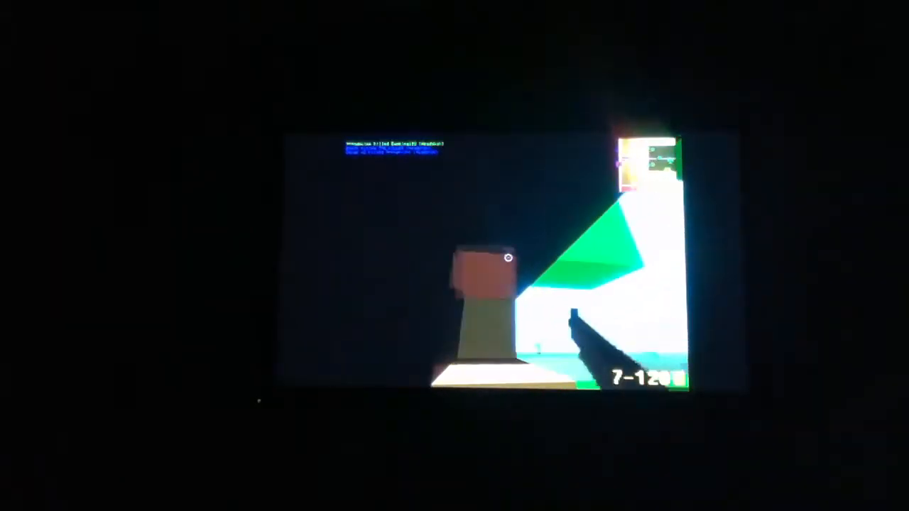